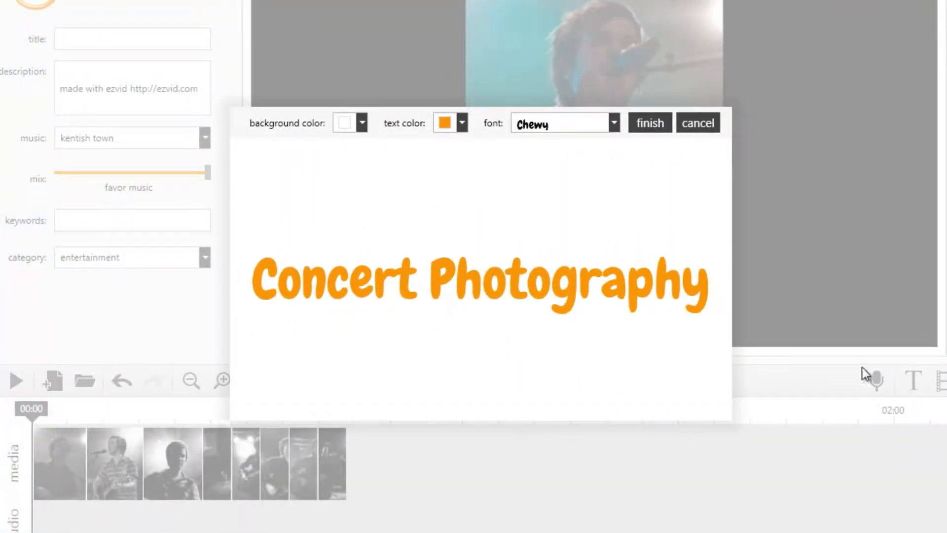
Step: Insert the orange 'Concert Photography' title card as the opening slide
click(650, 123)
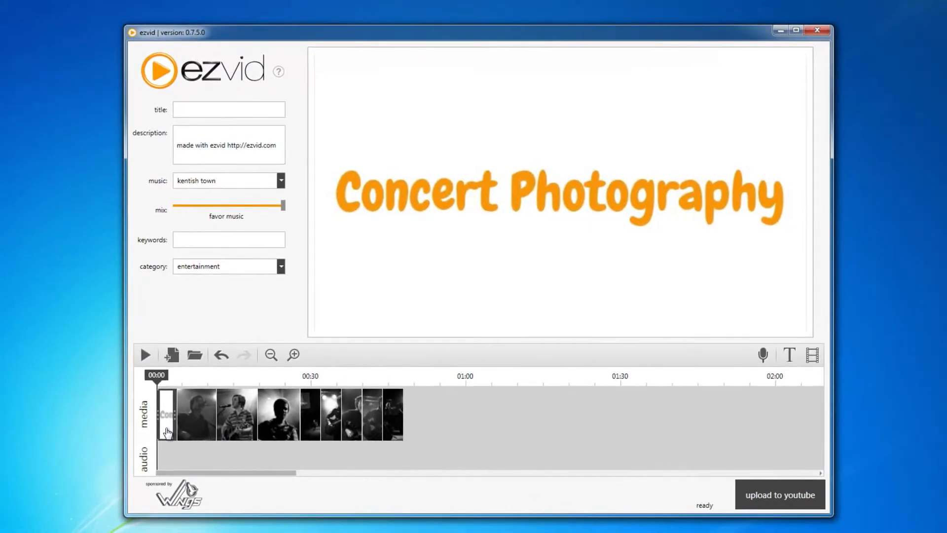
mouse_move(763, 354)
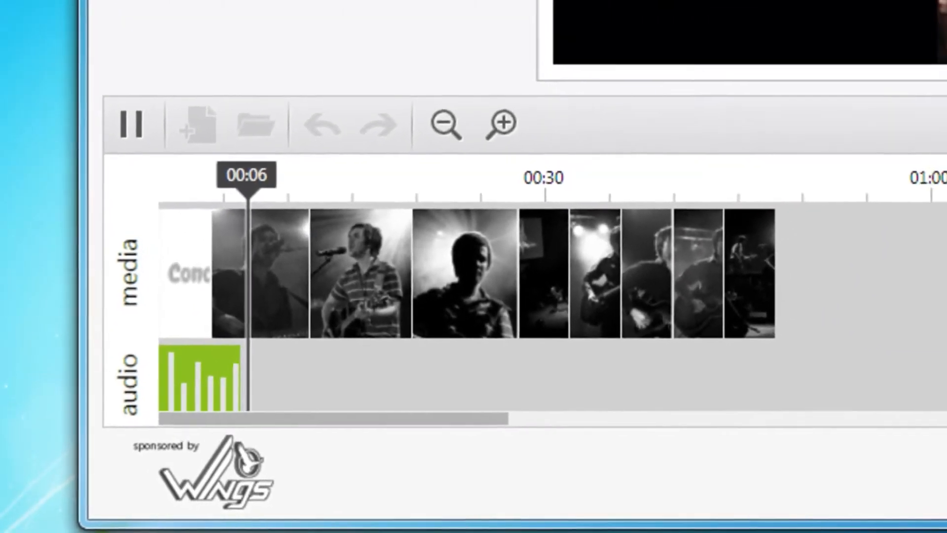
Step: Stop the narration recording and set the background music to tiergarten
click(290, 30)
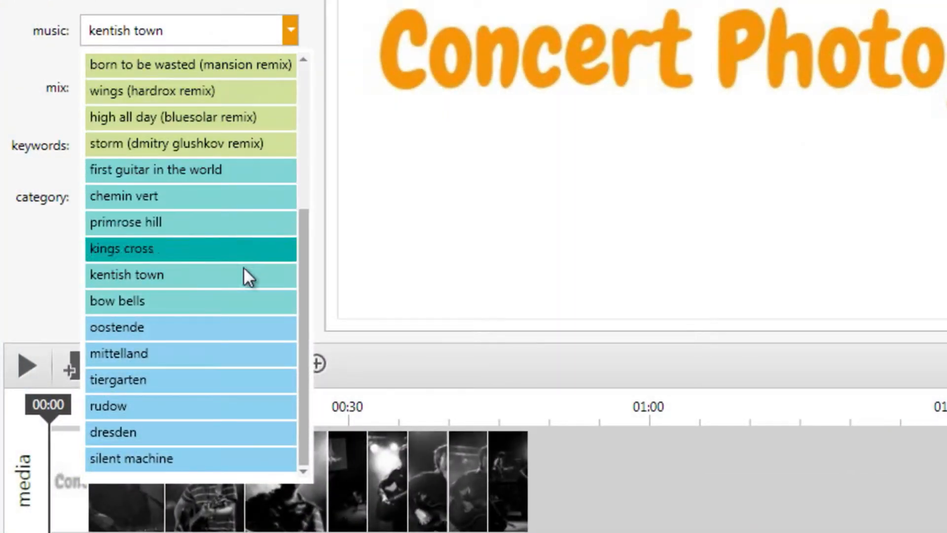
click(119, 380)
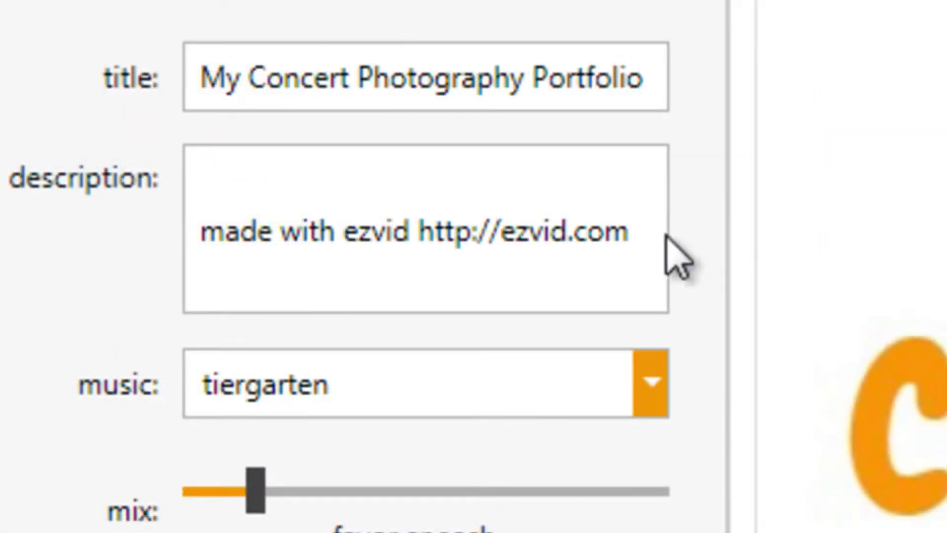
Step: Type 'My photography portf' into the description box as the new description
text(My photography portf)
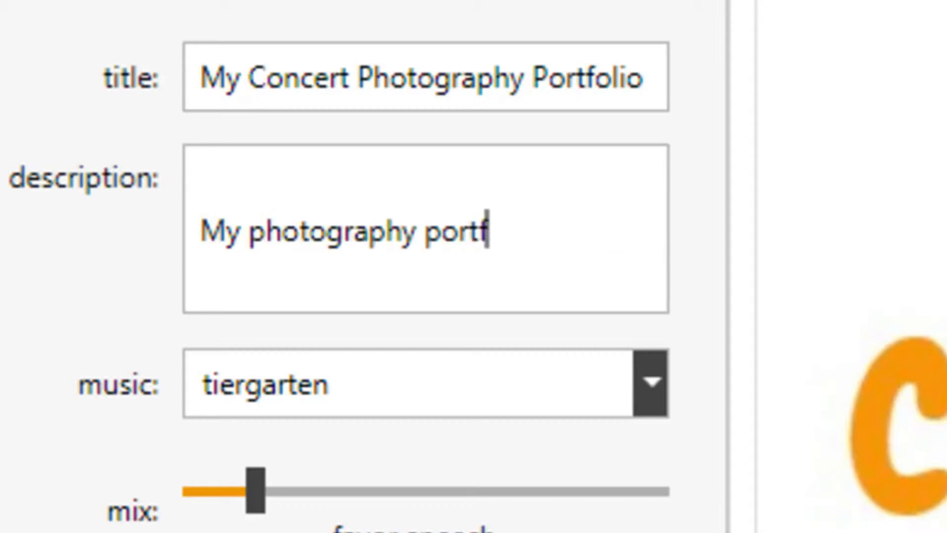